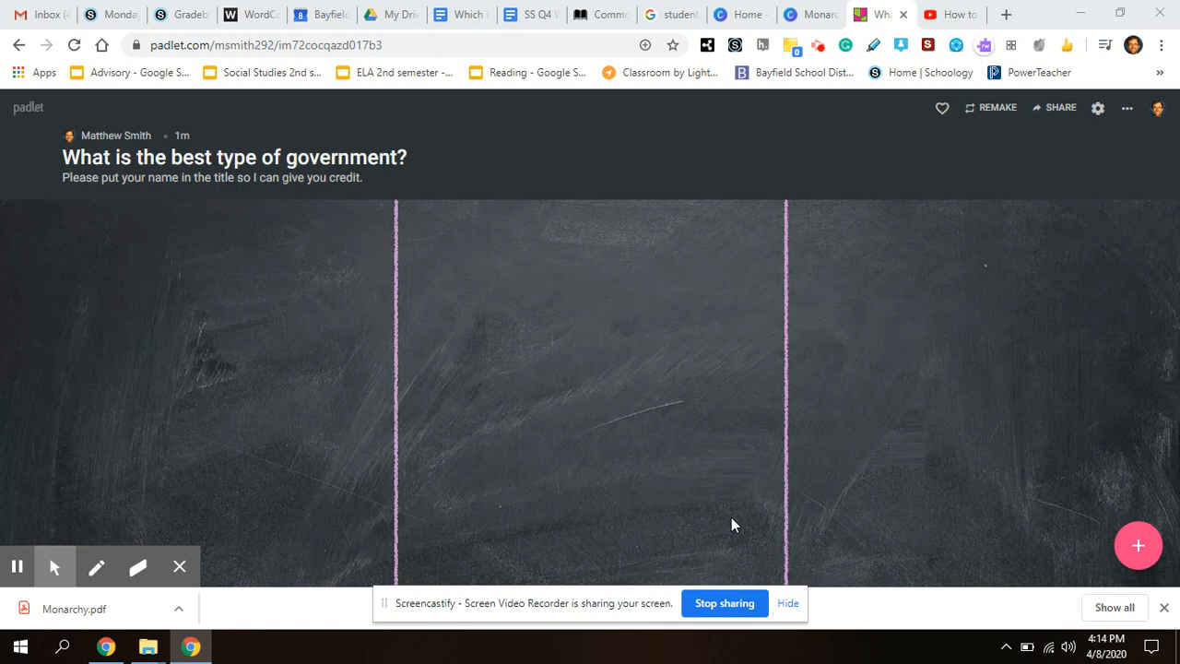
{"action": "mouse_move", "coordinate": [1139, 545]}
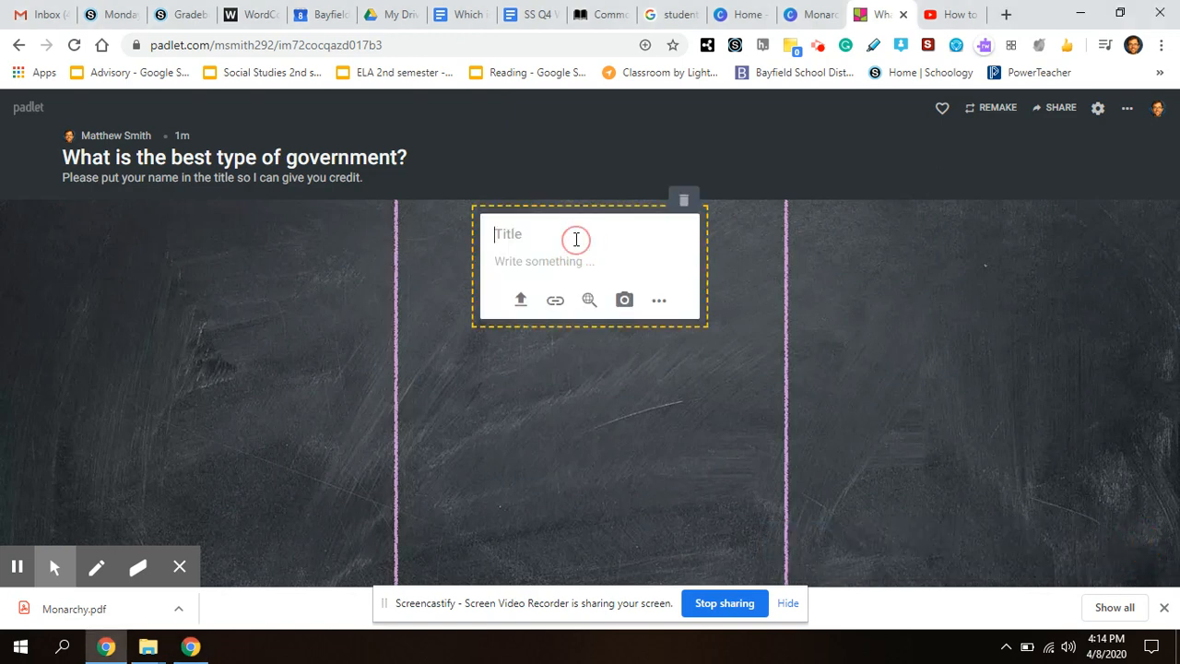
Type 'Mr. Smith' as the title of the new post.
{"action": "type", "text": "Mr. S"}
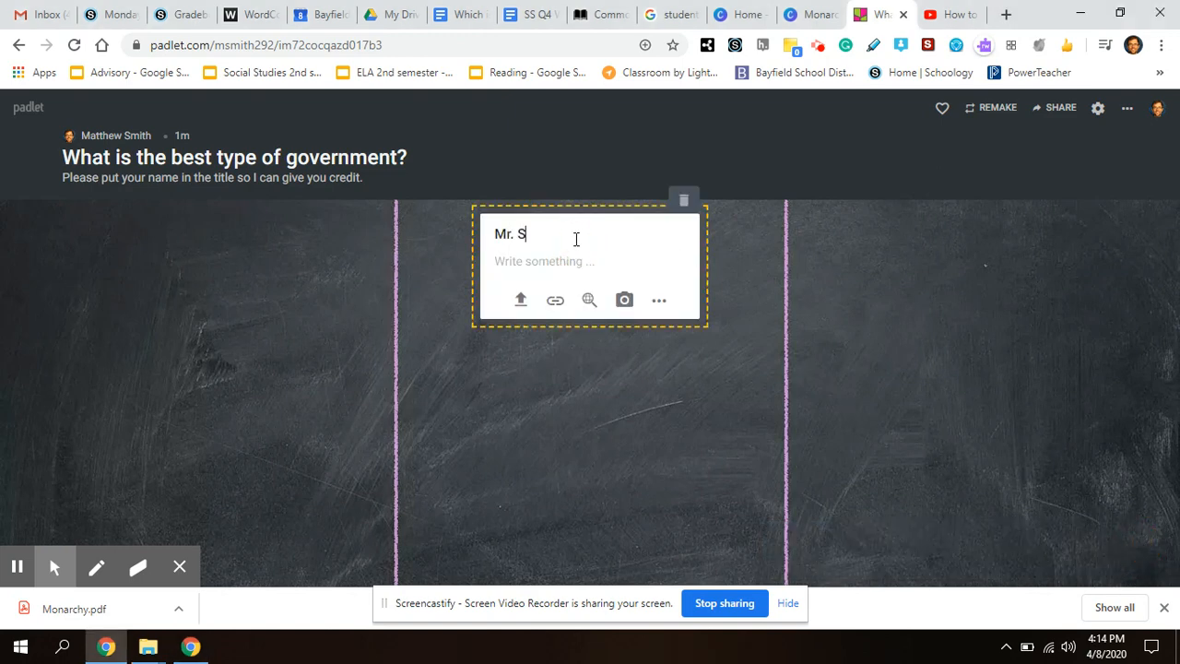
{"action": "type", "text": "mith"}
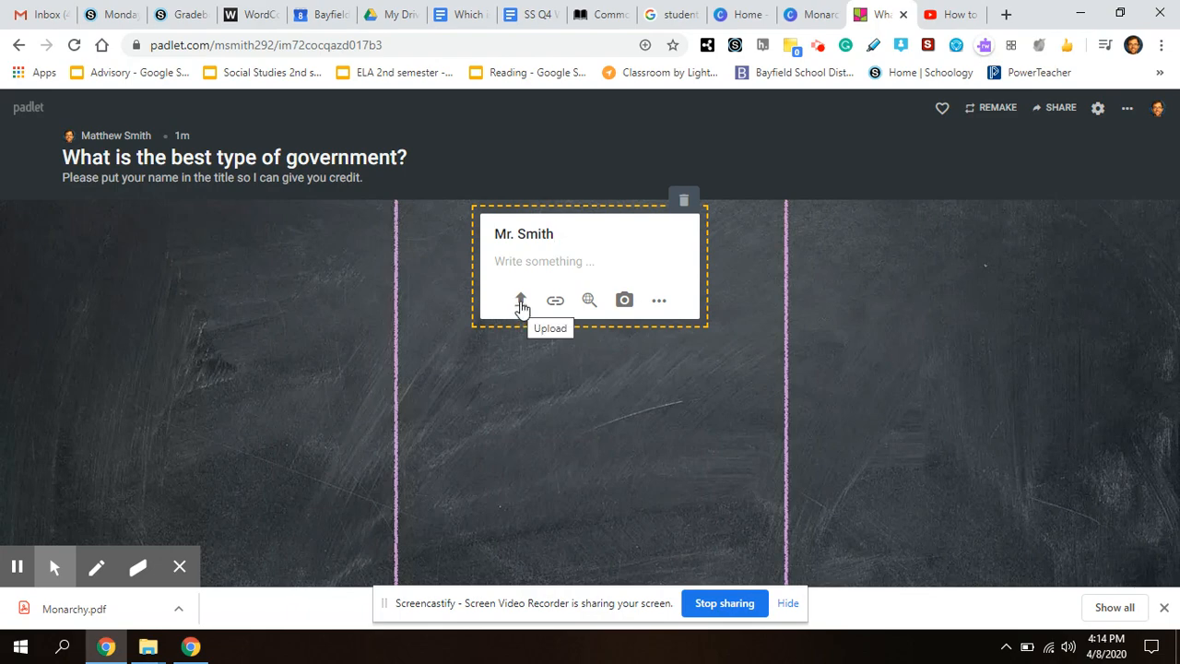
Upload the Monarchy PDF from the Downloads folder to the post.
{"action": "left_click", "coordinate": [521, 300]}
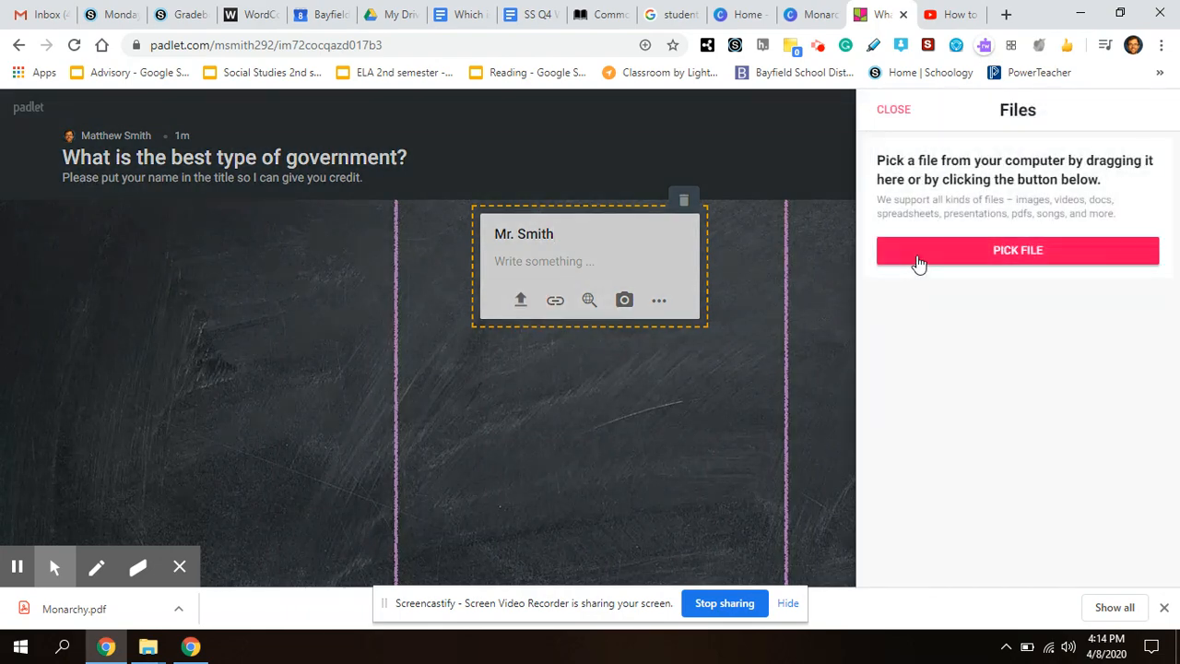
{"action": "left_click", "coordinate": [1017, 250]}
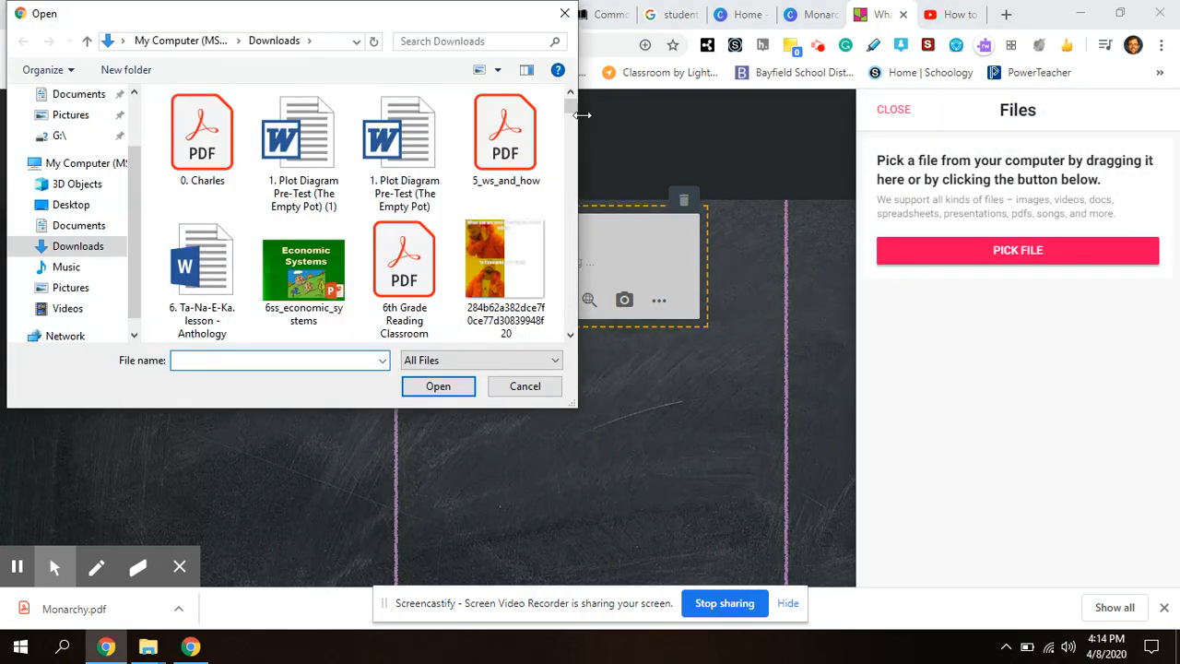
{"action": "scroll", "scroll_direction": "down", "scroll_amount": 3}
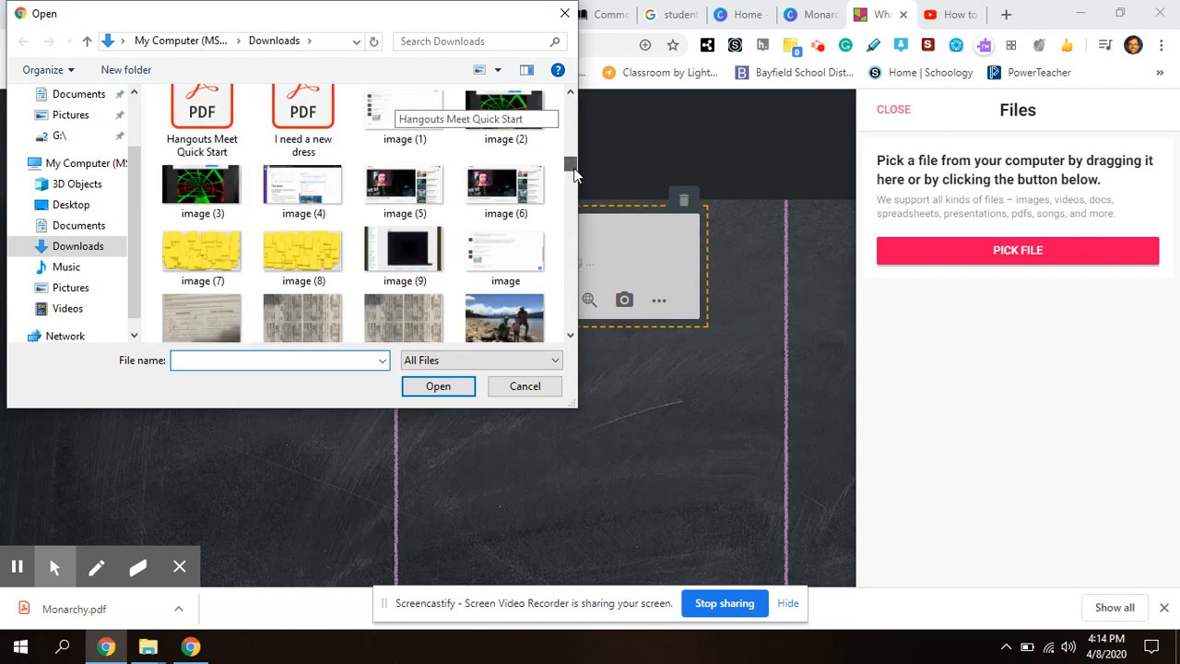
{"action": "scroll", "scroll_direction": "down", "scroll_amount": 3}
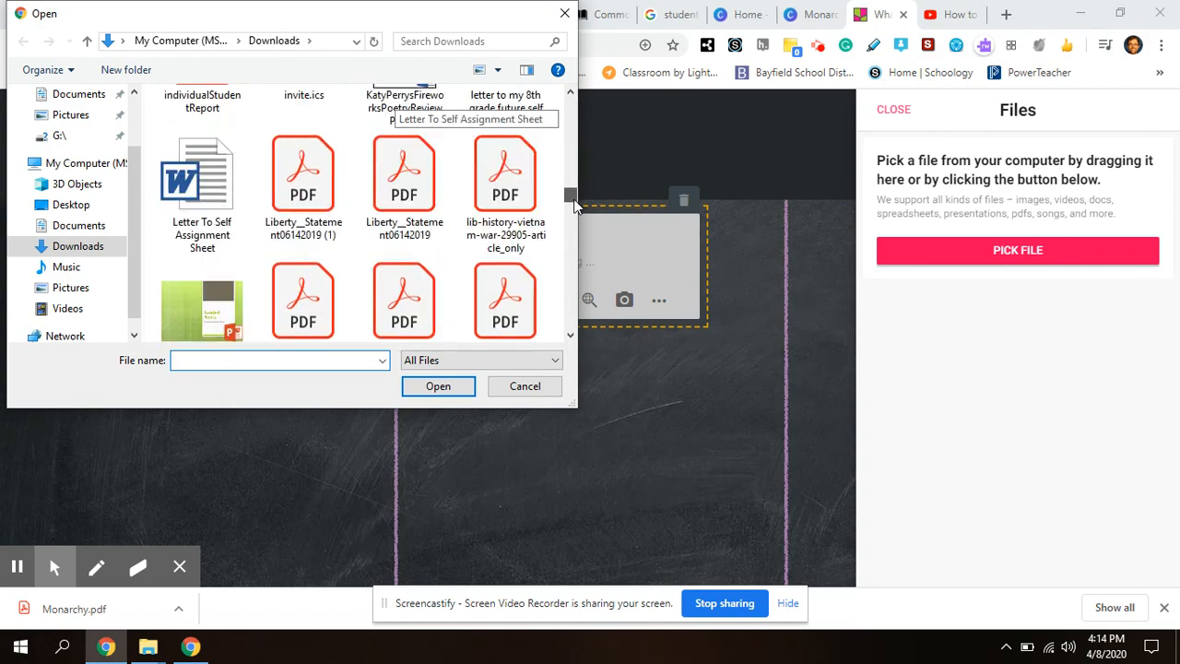
{"action": "scroll", "scroll_direction": "down", "scroll_amount": 3}
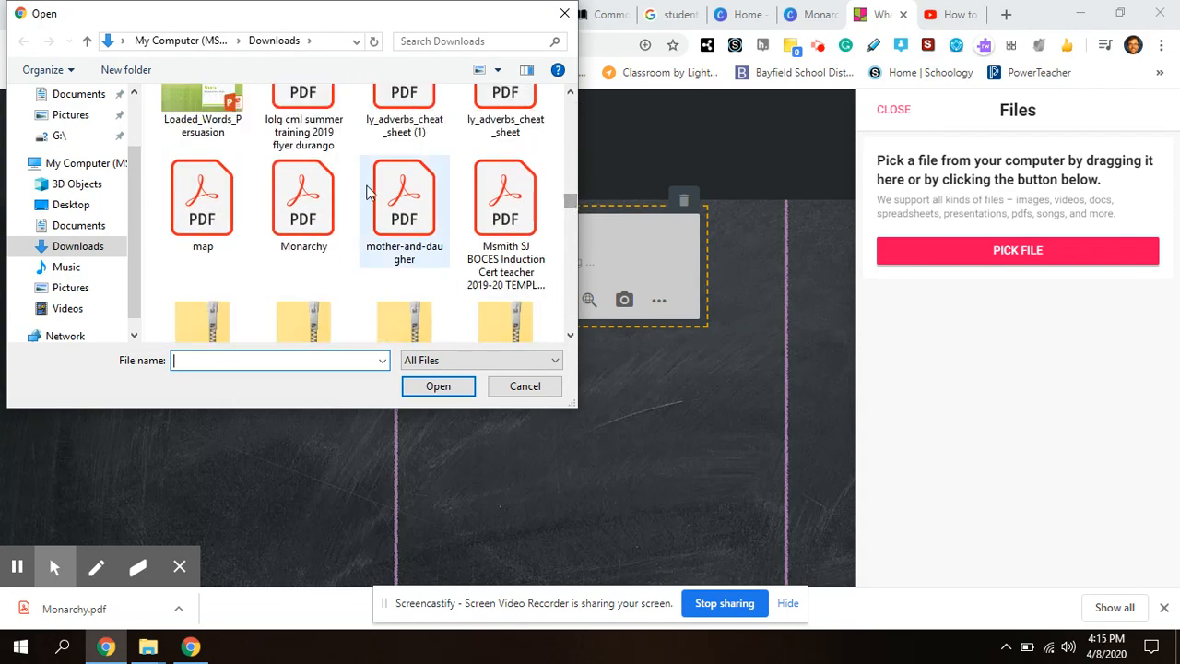
{"action": "left_click", "coordinate": [303, 198]}
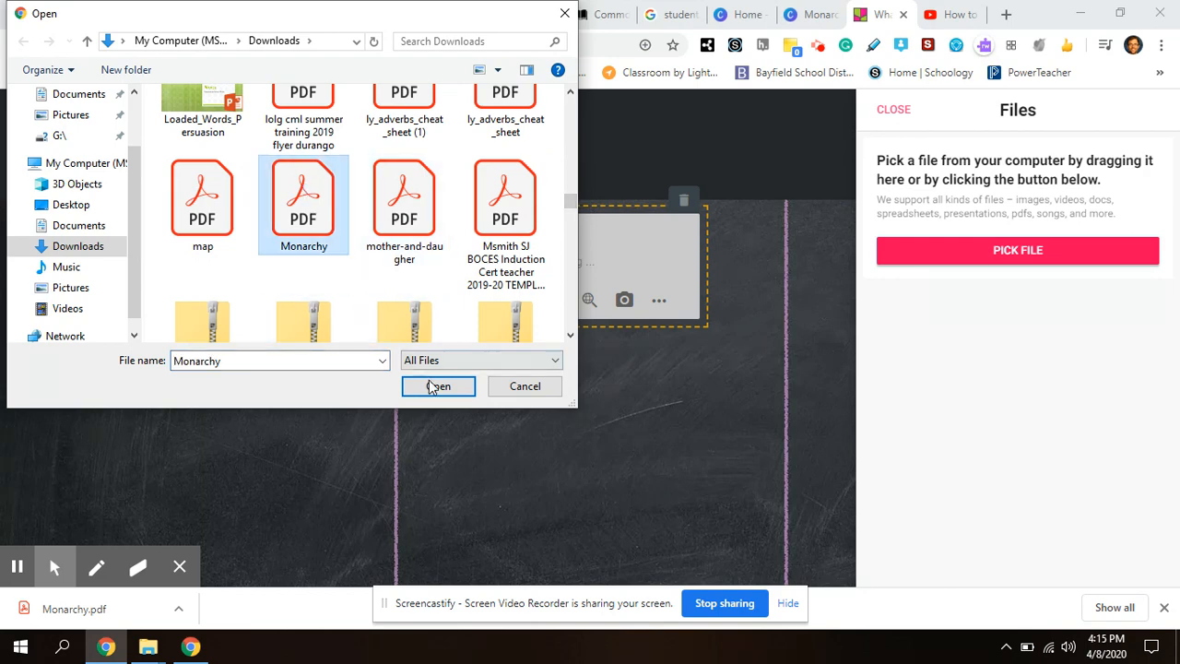
{"action": "left_click", "coordinate": [438, 386]}
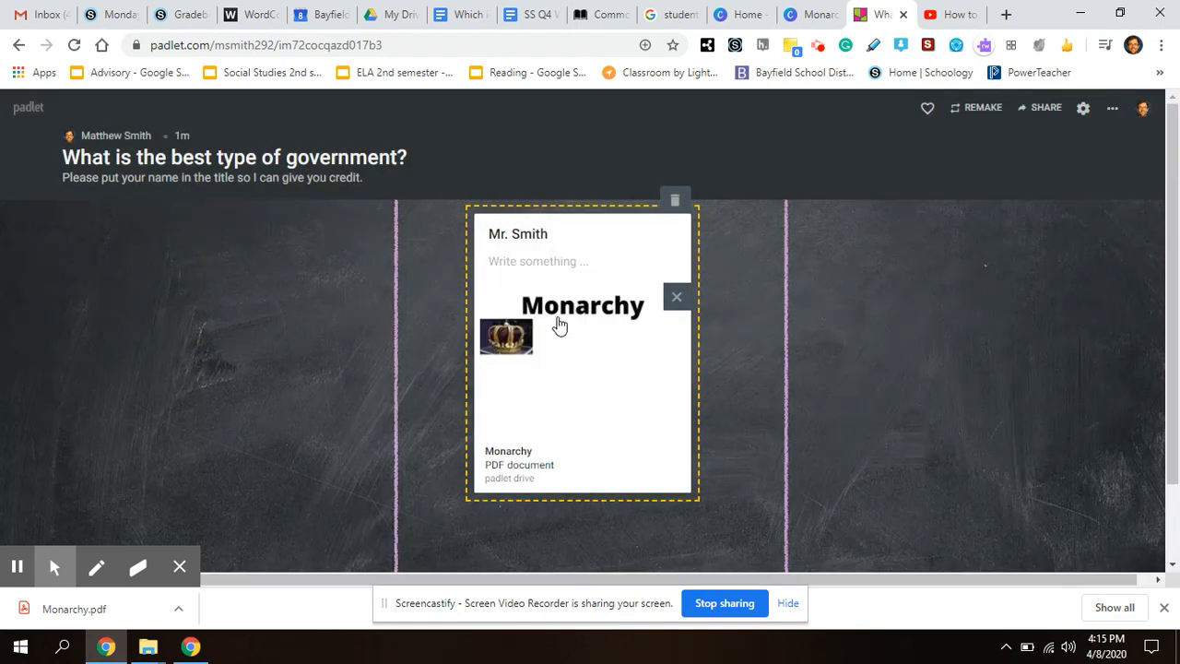
{"action": "mouse_move", "coordinate": [620, 348]}
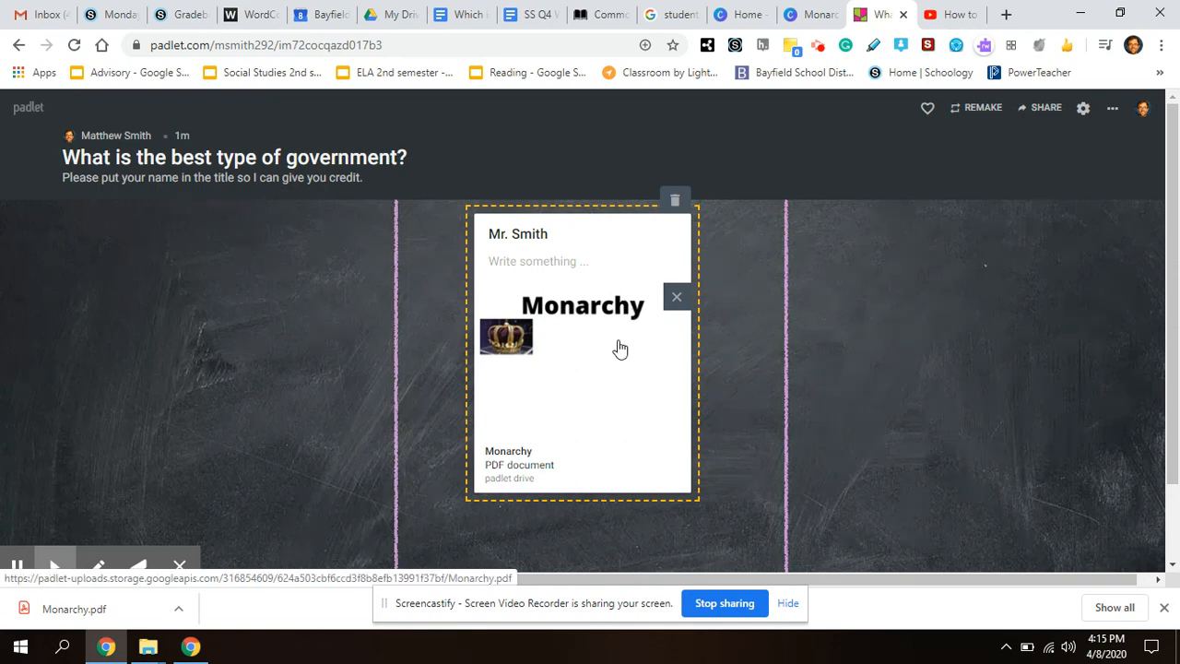
{"action": "mouse_move", "coordinate": [558, 386]}
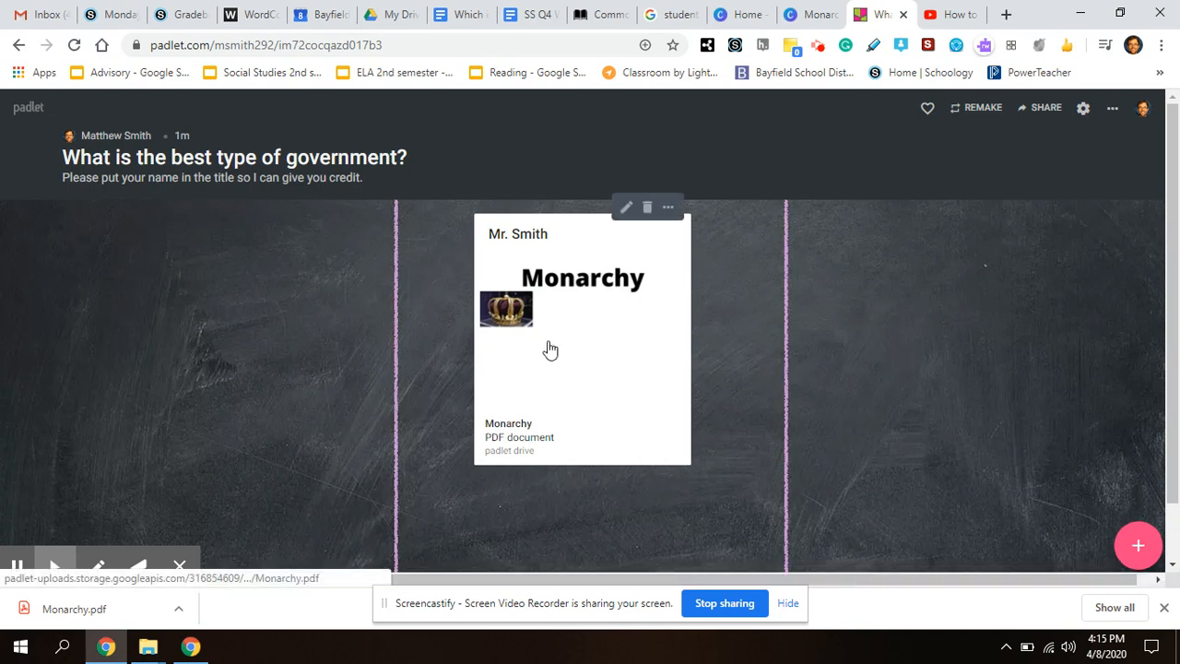
{"action": "left_click", "coordinate": [551, 349]}
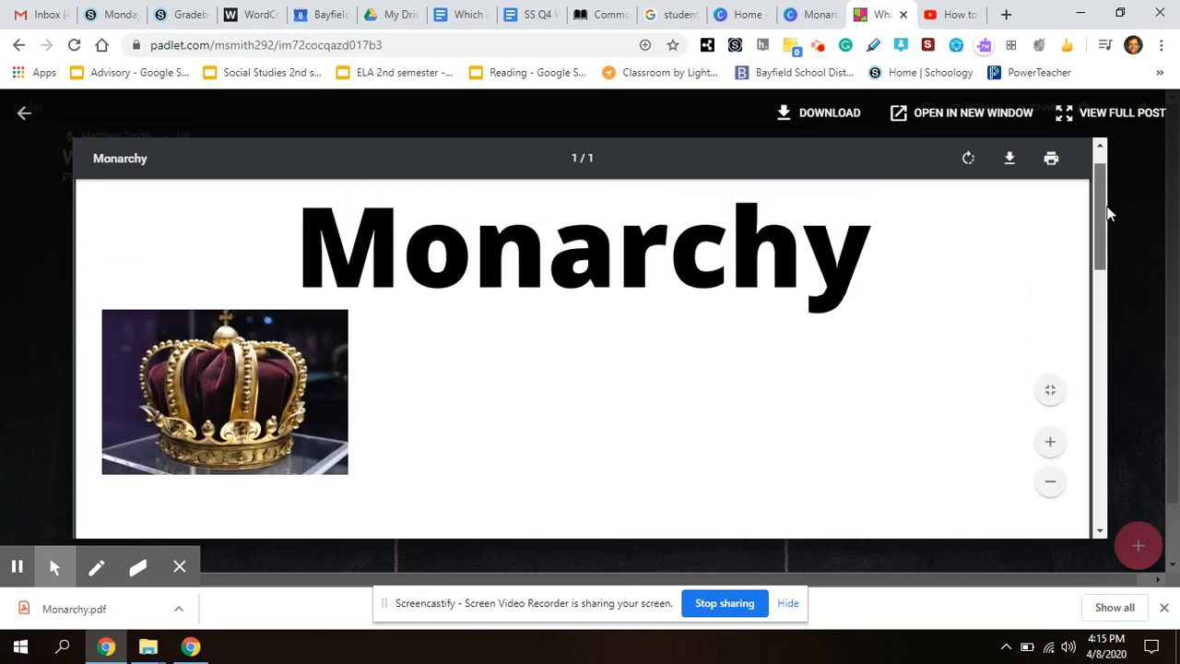
{"action": "scroll", "scroll_direction": "down", "scroll_amount": 3}
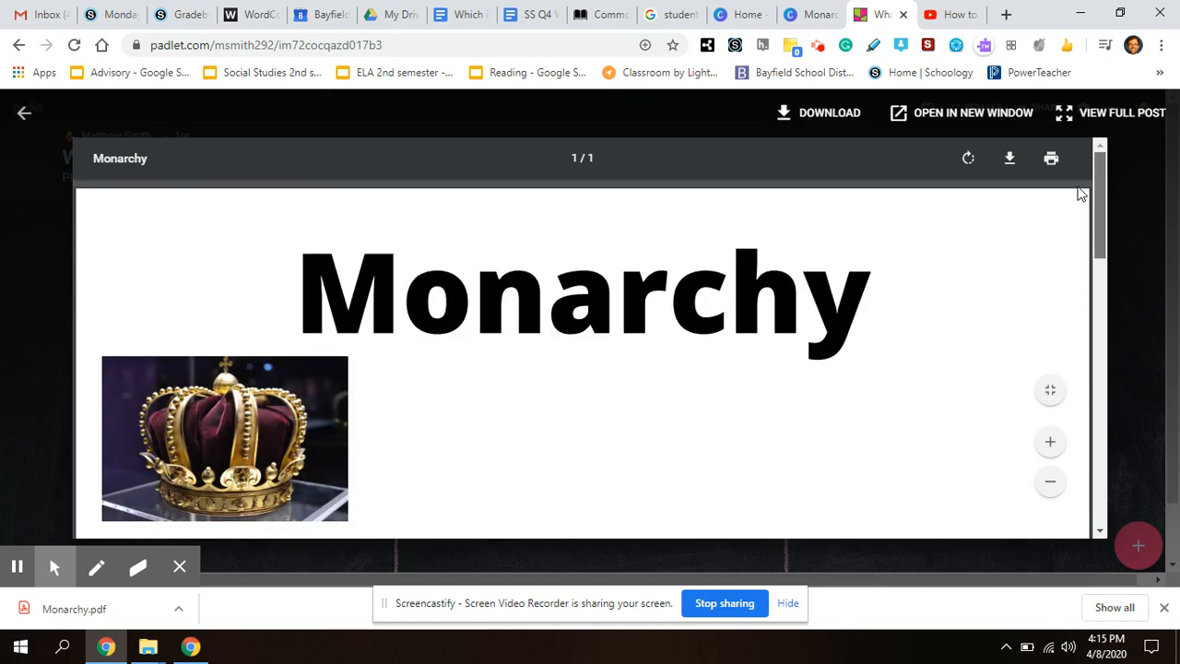
{"action": "left_click", "coordinate": [24, 113]}
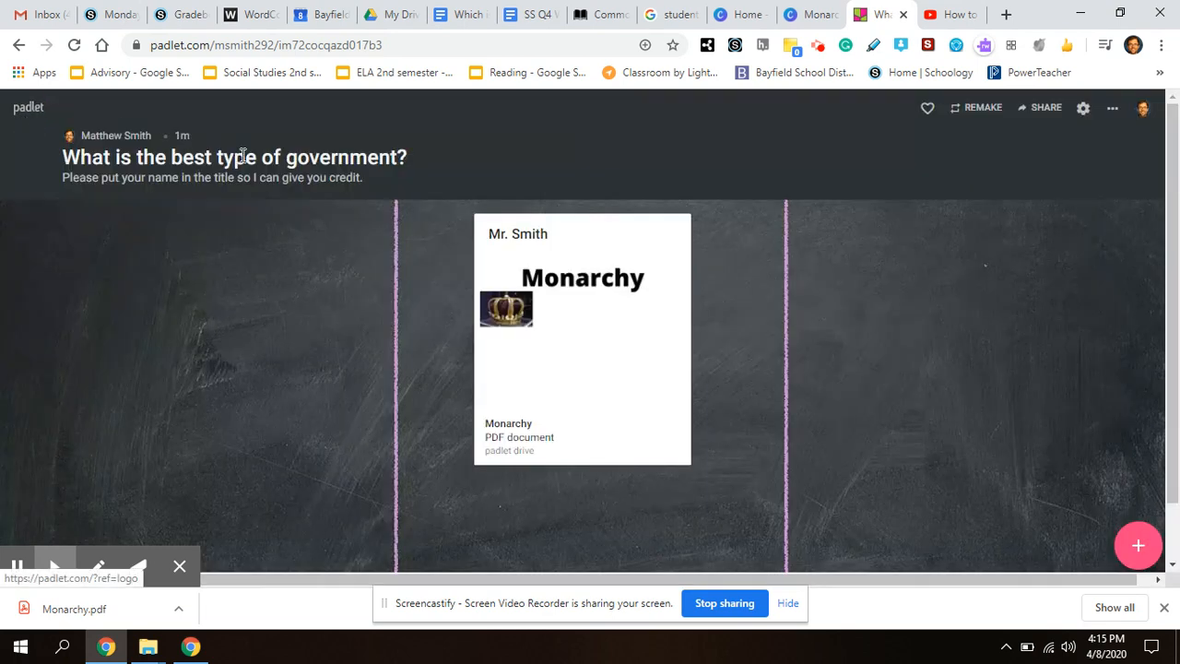
{"action": "mouse_move", "coordinate": [746, 331]}
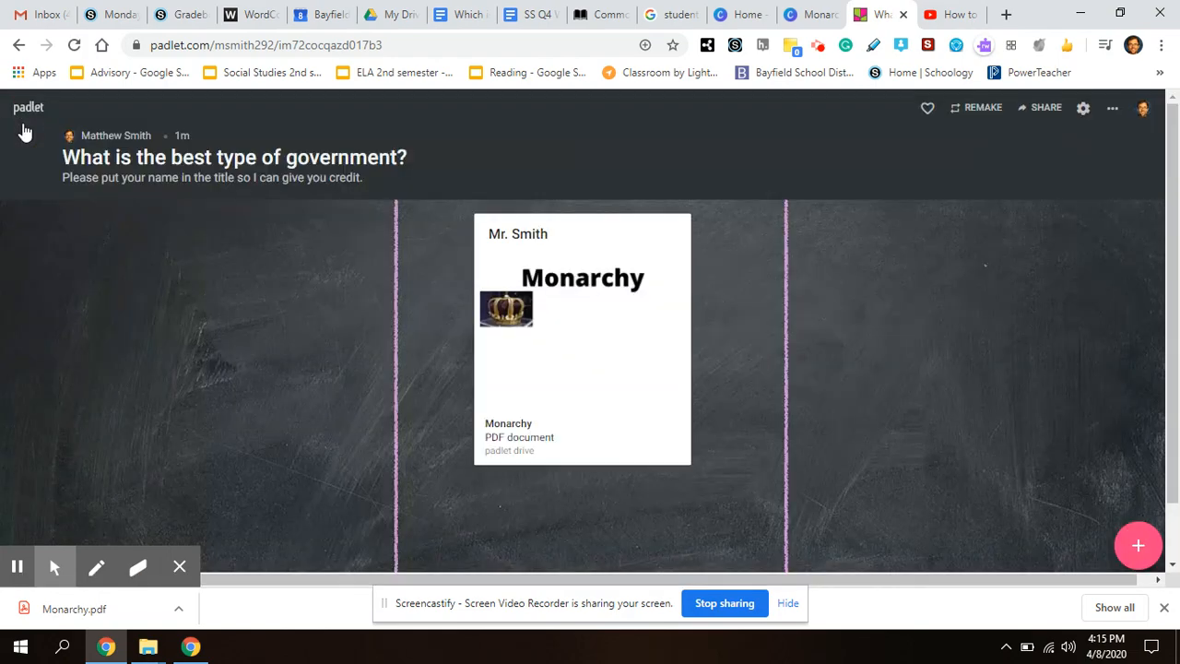
{"action": "mouse_move", "coordinate": [595, 458]}
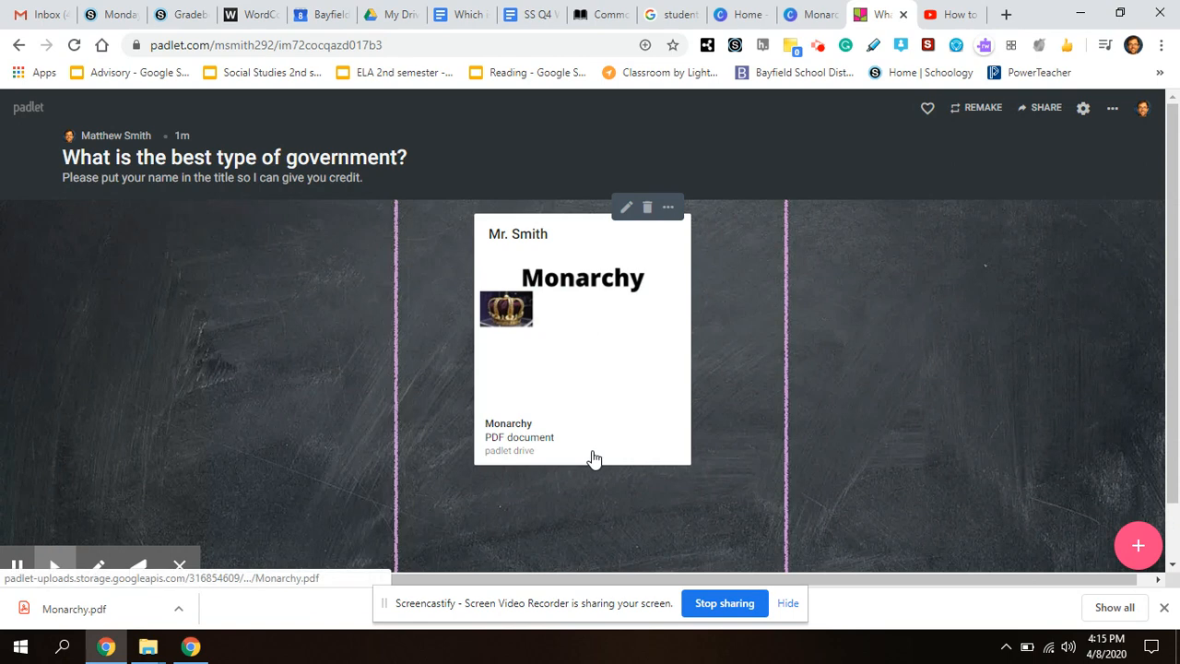
{"action": "mouse_move", "coordinate": [836, 341]}
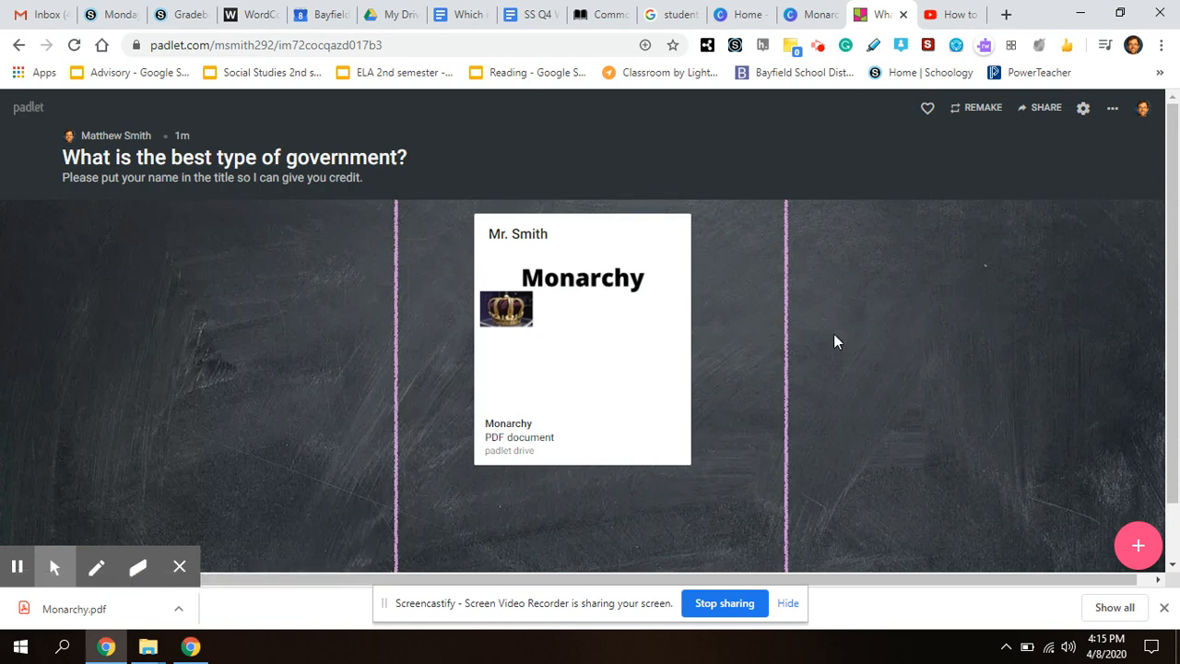